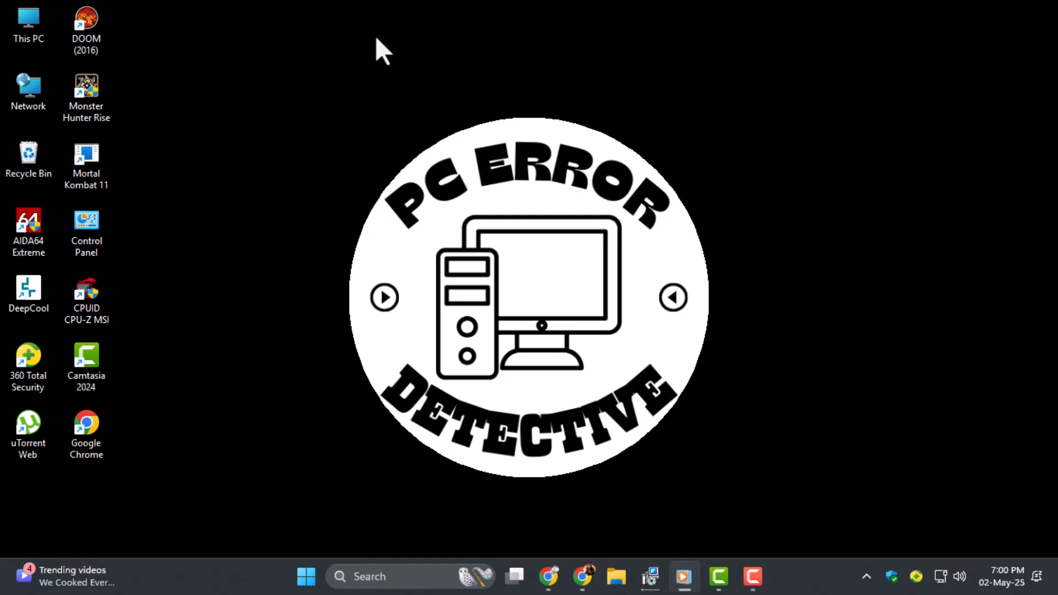
mouse_move(232, 584)
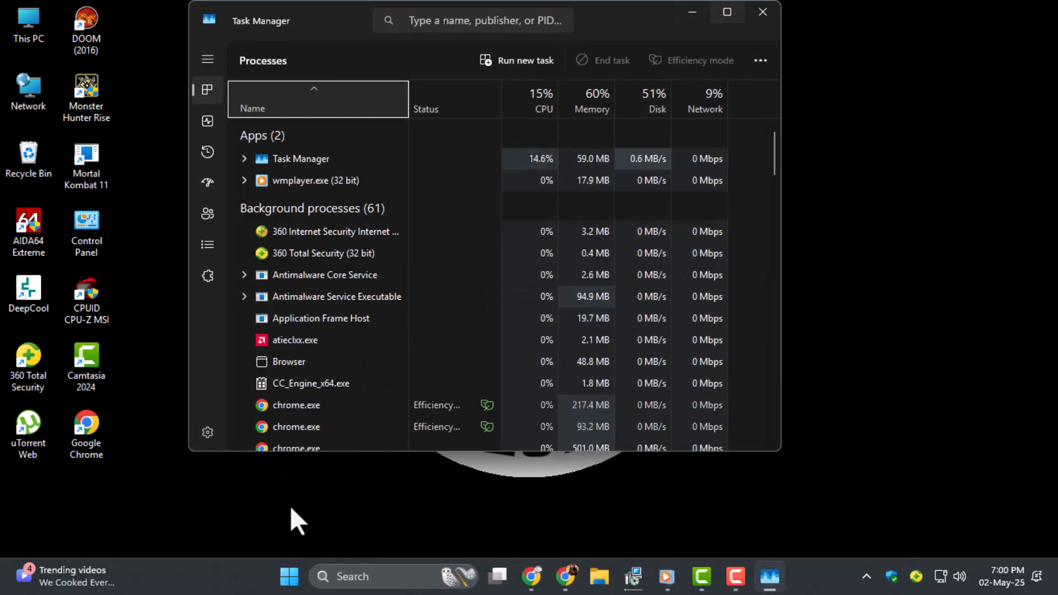
Maximize Task Manager to show µTorrent Helper (32 bit) under Background processes
click(727, 13)
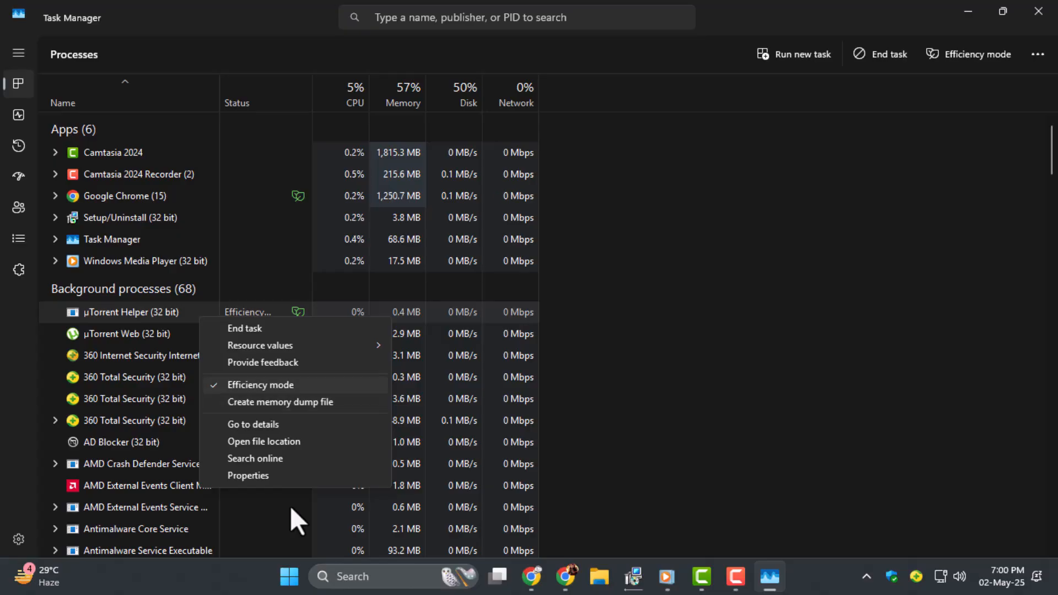
Uncheck Efficiency mode for µTorrent Helper (32 bit) so its status goes blank
click(290, 520)
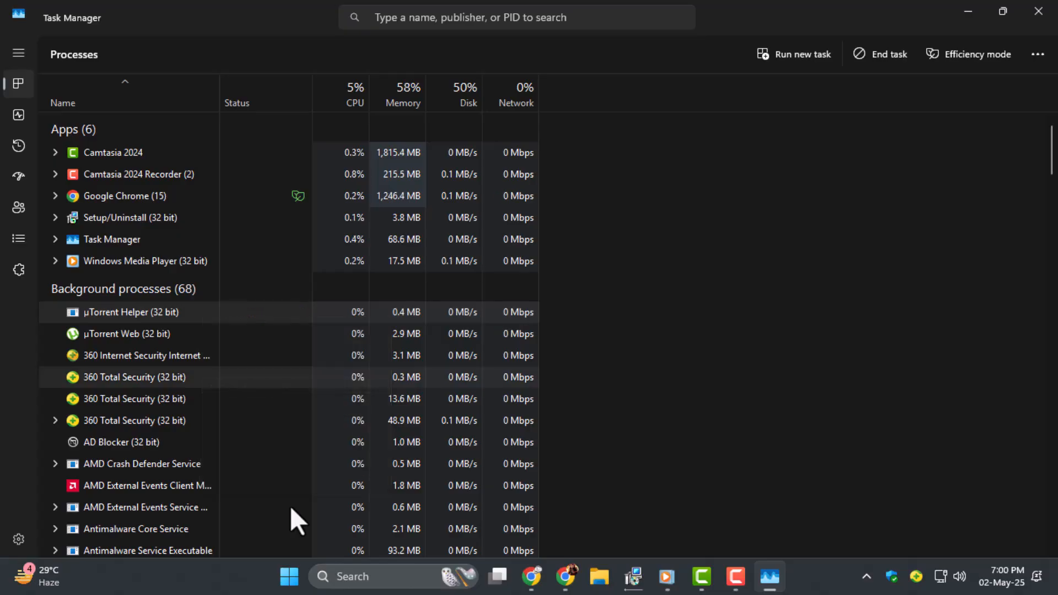